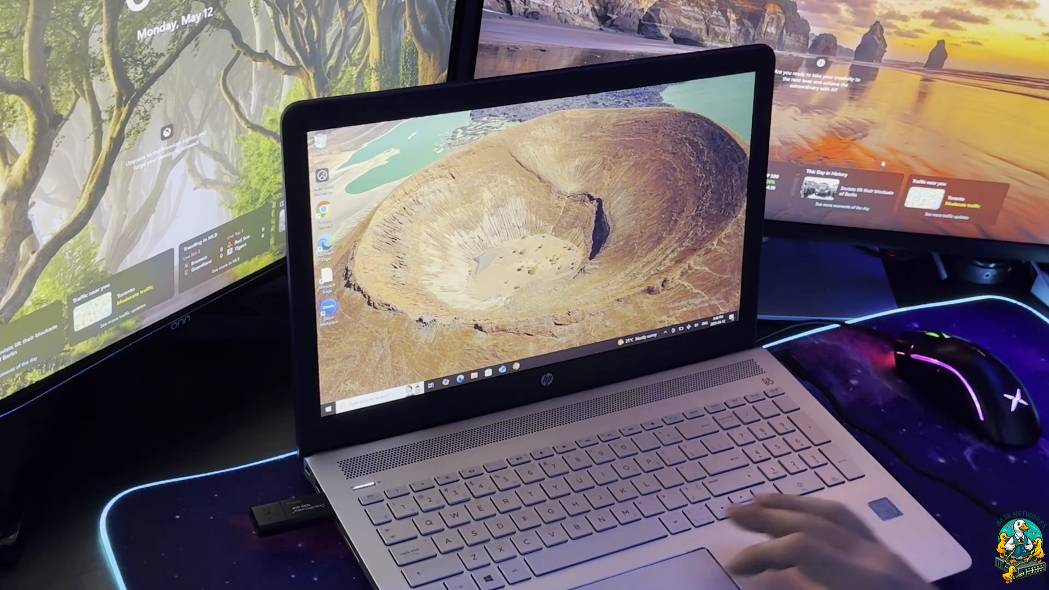
Step: Restart Windows 10 from the Start menu power options to bring up the HP Startup Menu
{"action": "left_click", "coordinate": [329, 390]}
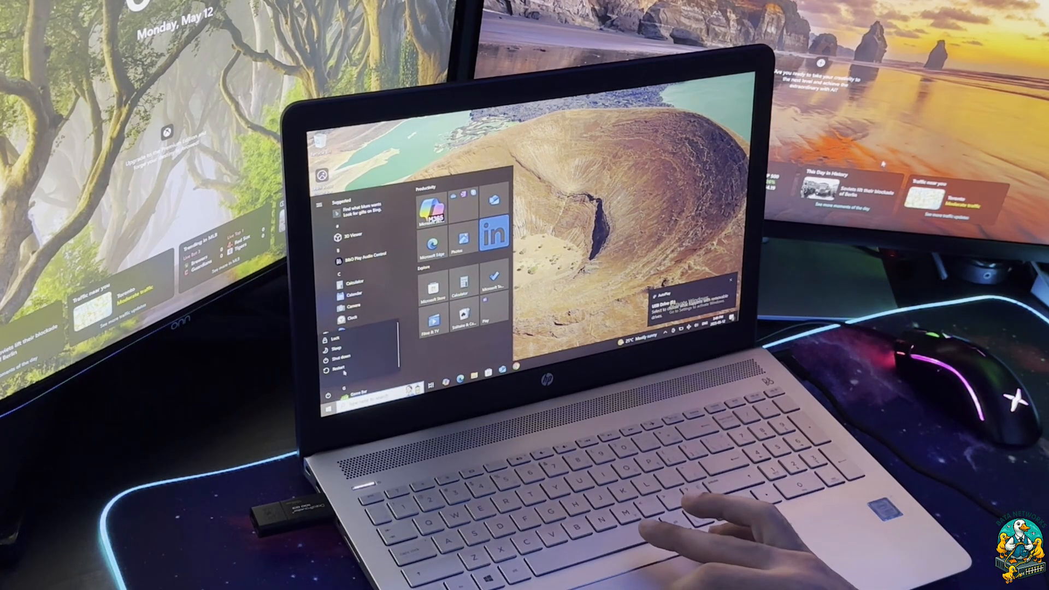
{"action": "left_click", "coordinate": [339, 368]}
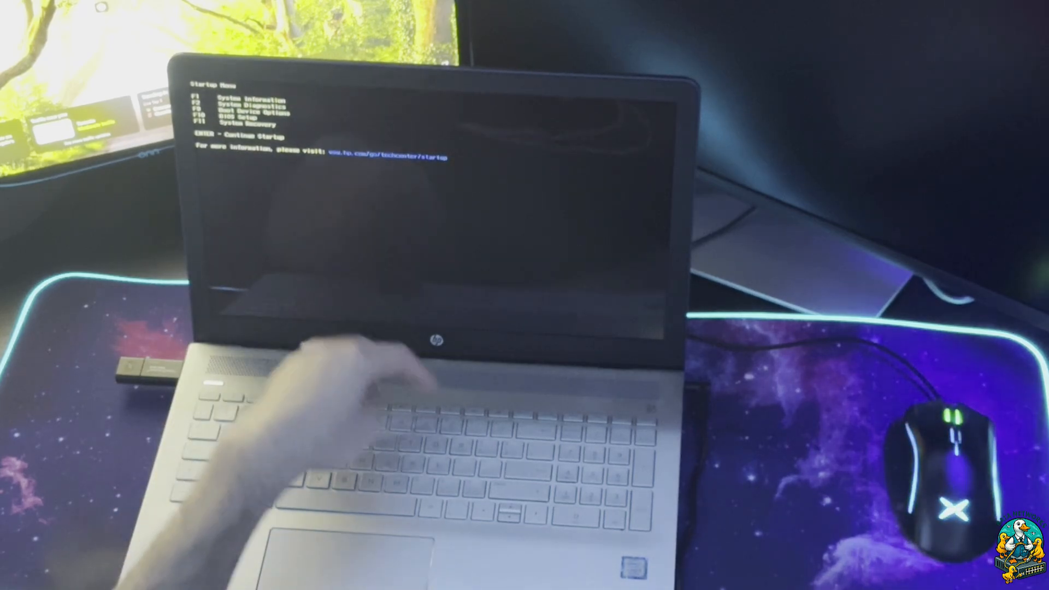
Step: Boot from the USB drive through the F9 Boot Device Options
{"action": "key", "text": "f9"}
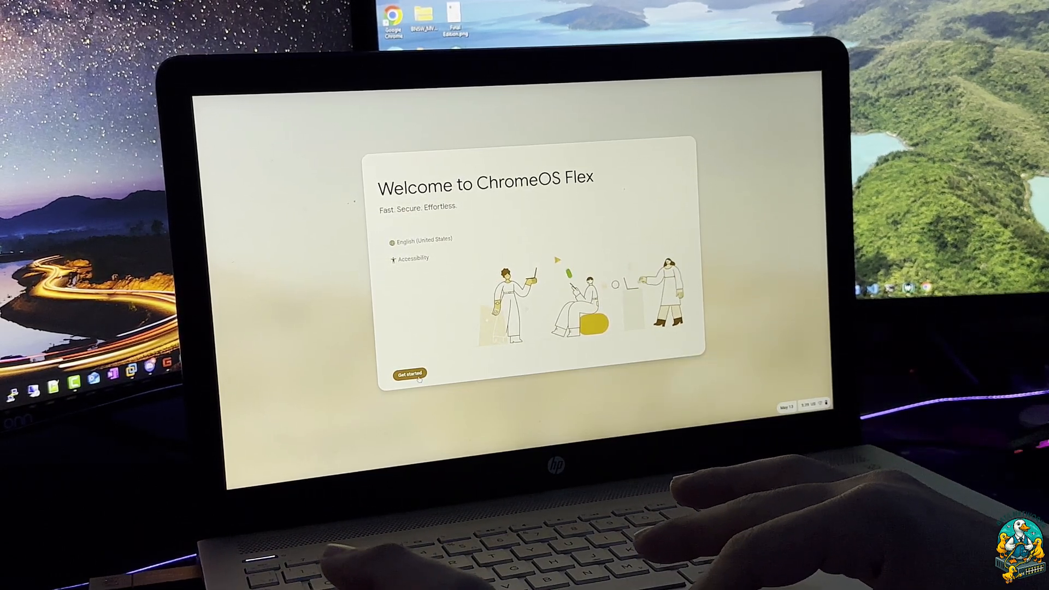
Step: Choose Install ChromeOS Flex and confirm erasing the internal hard drive
{"action": "left_click", "coordinate": [409, 373]}
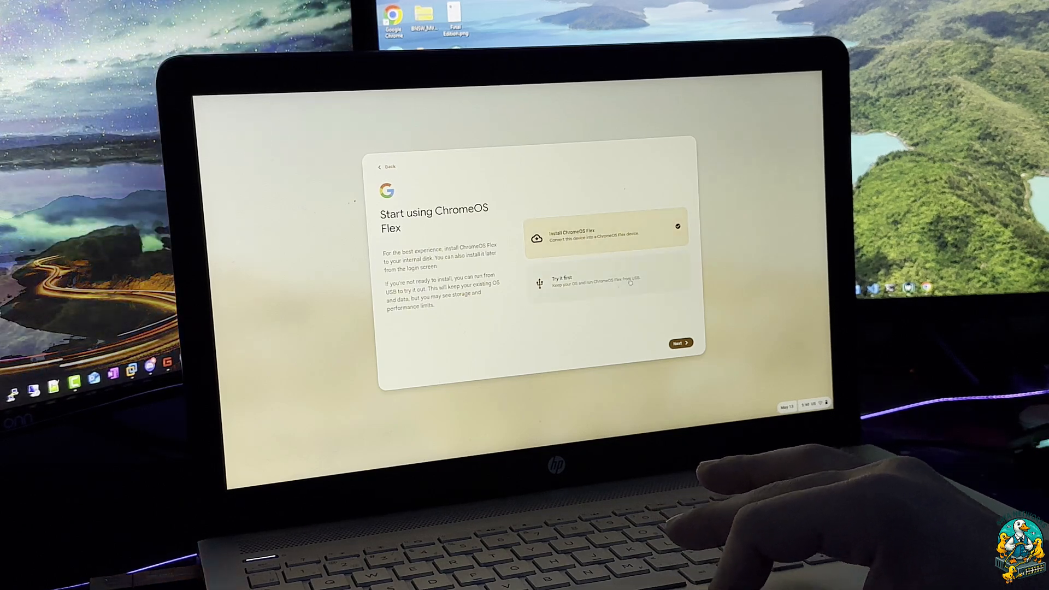
{"action": "left_click", "coordinate": [680, 342]}
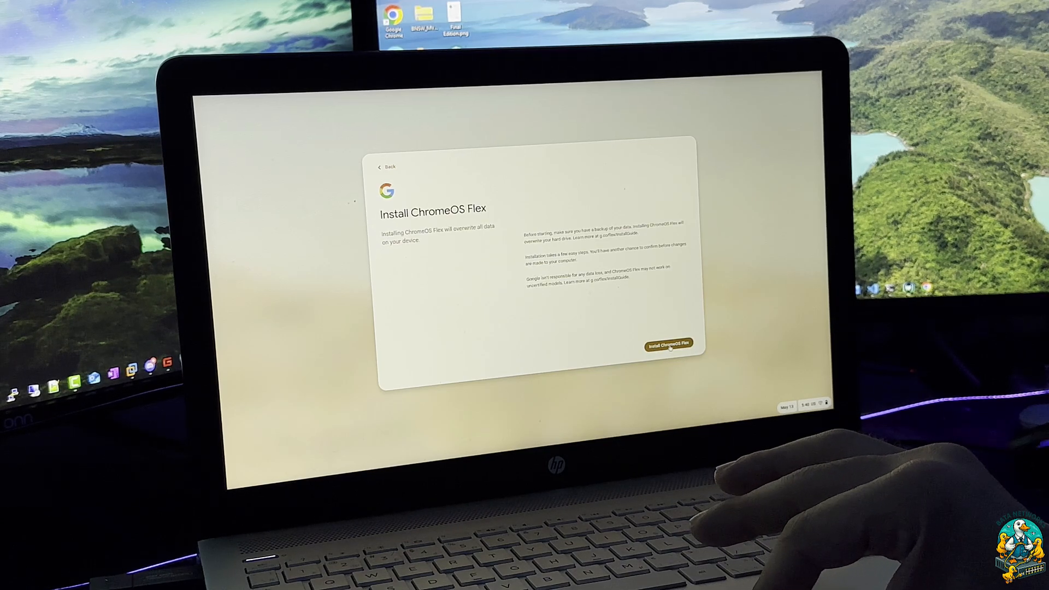
{"action": "left_click", "coordinate": [668, 343]}
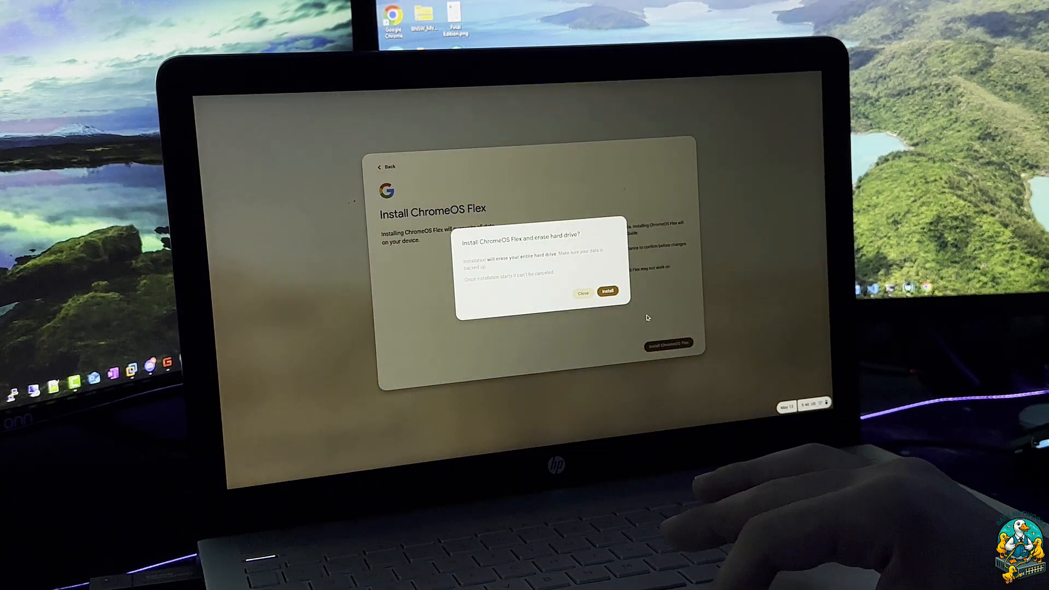
{"action": "left_click", "coordinate": [605, 292]}
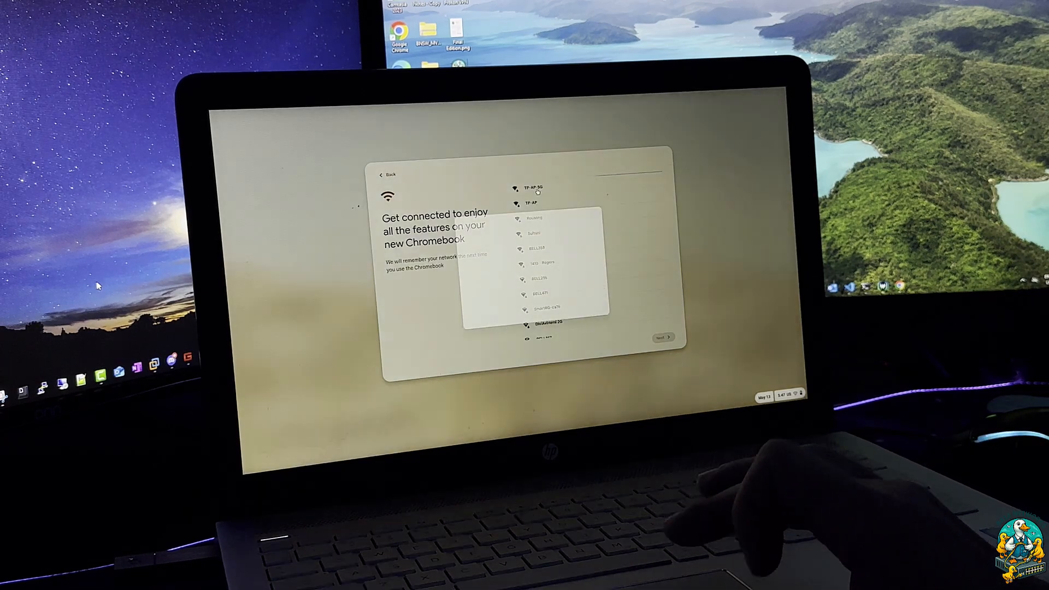
Step: Join the home Wi-Fi network with its password and choose For personal use
{"action": "left_click", "coordinate": [531, 188]}
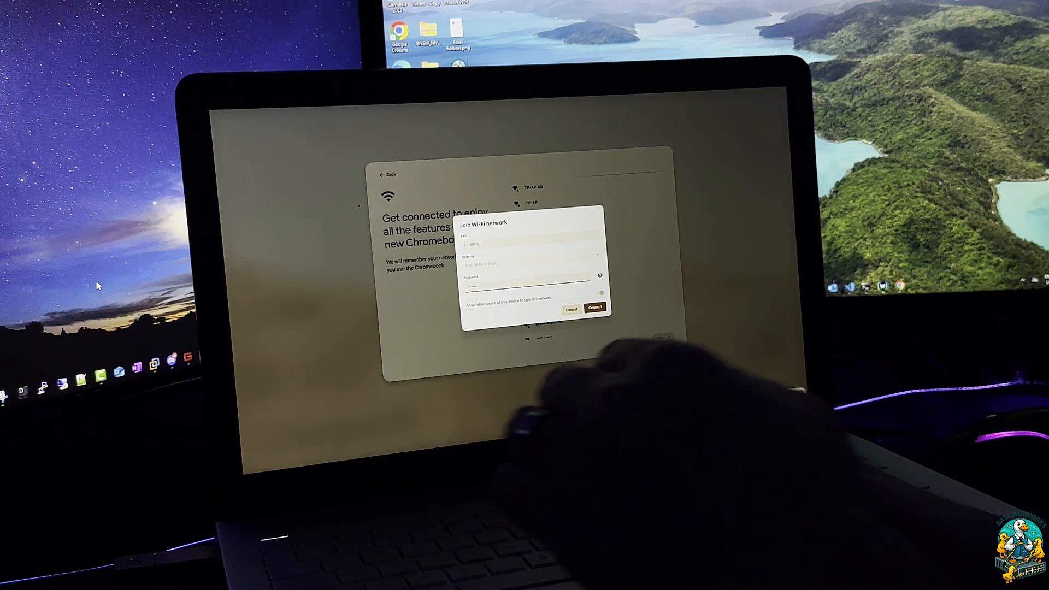
{"action": "left_click", "coordinate": [593, 308]}
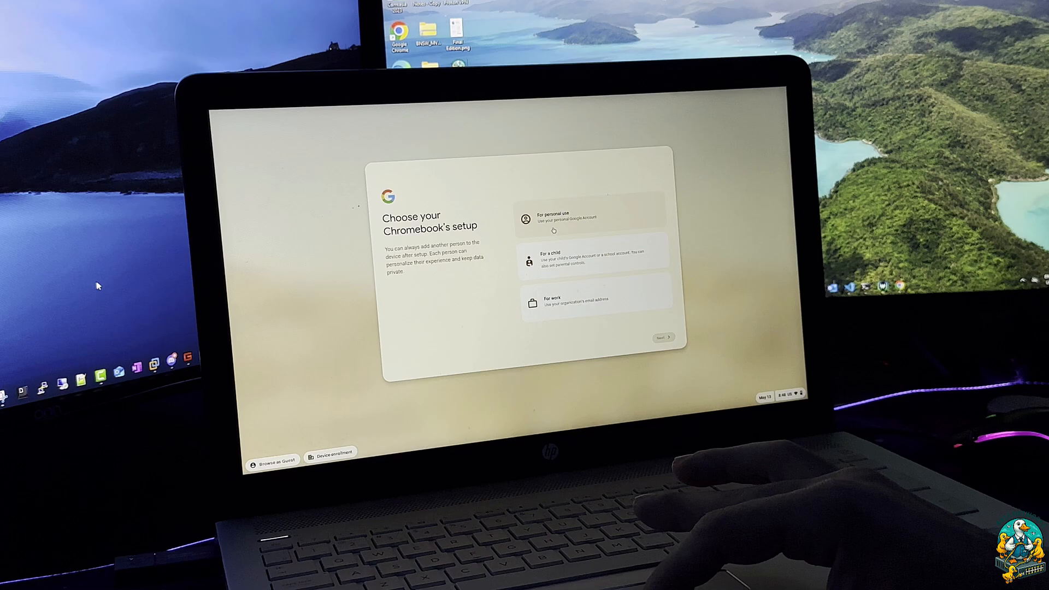
{"action": "left_click", "coordinate": [589, 212]}
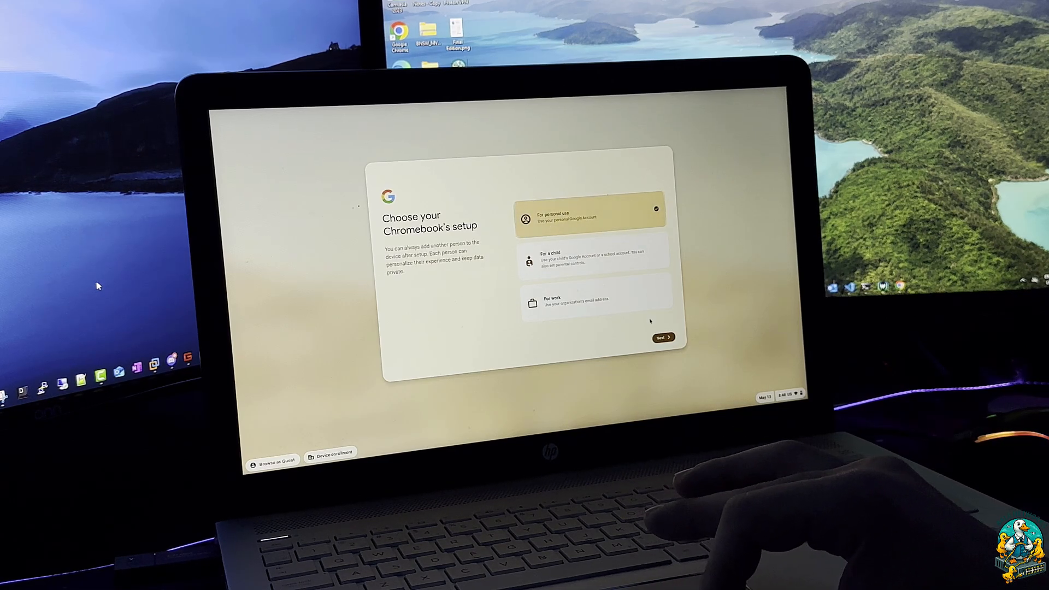
{"action": "left_click", "coordinate": [662, 337]}
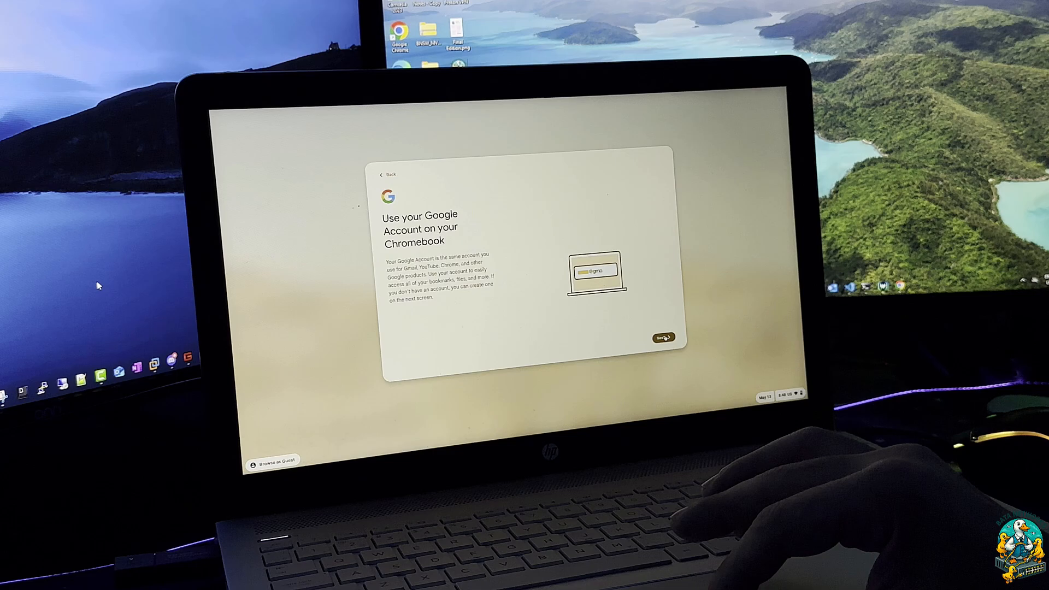
Step: Sign in with the Google email, then accept terms, sync and hardware data collection
{"action": "left_click", "coordinate": [662, 336]}
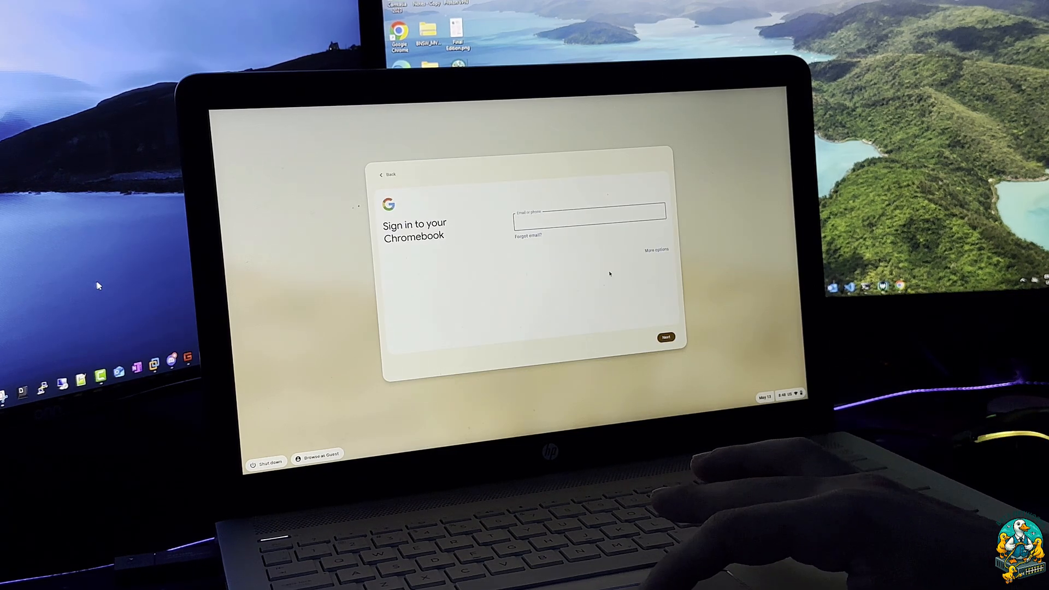
{"action": "left_click", "coordinate": [588, 212]}
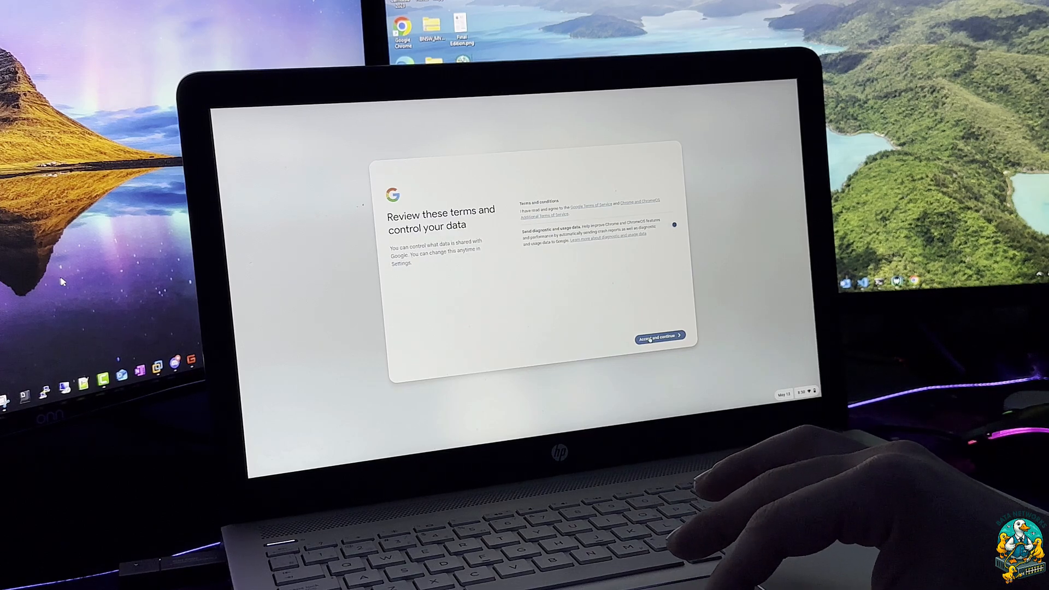
{"action": "left_click", "coordinate": [659, 335]}
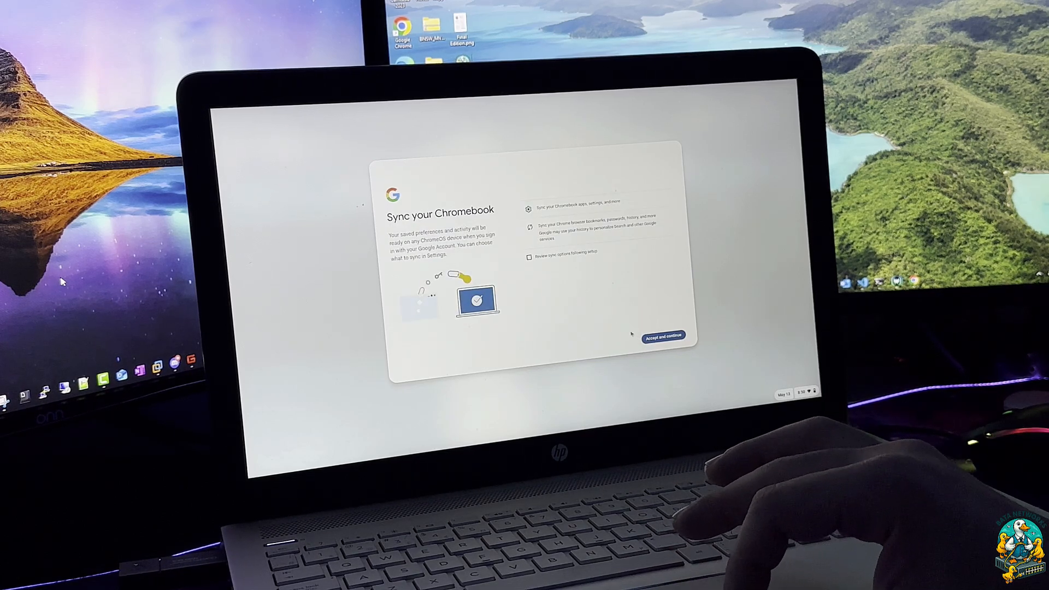
{"action": "left_click", "coordinate": [662, 336]}
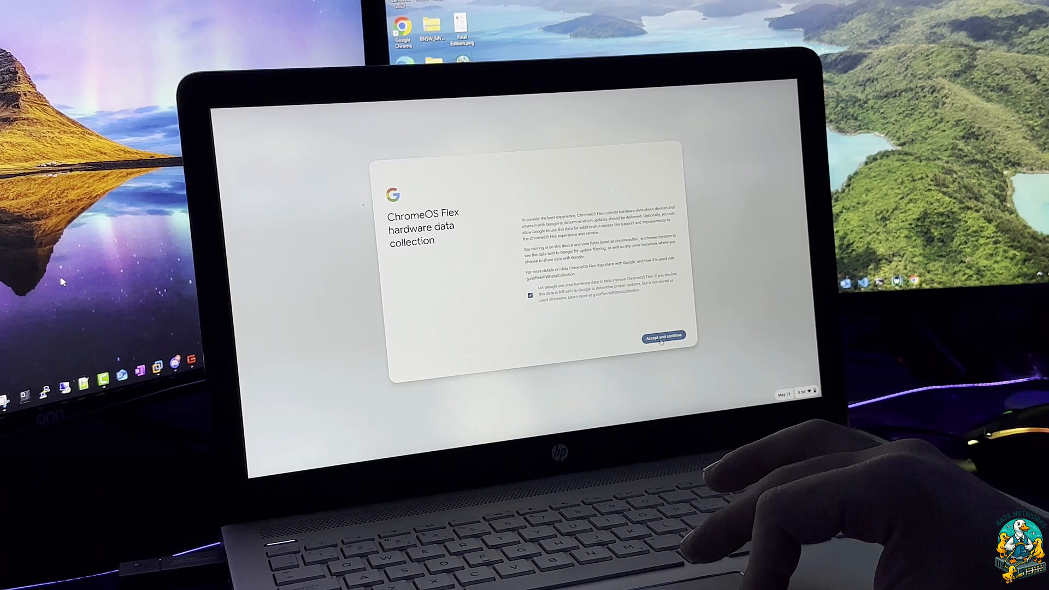
{"action": "left_click", "coordinate": [662, 335]}
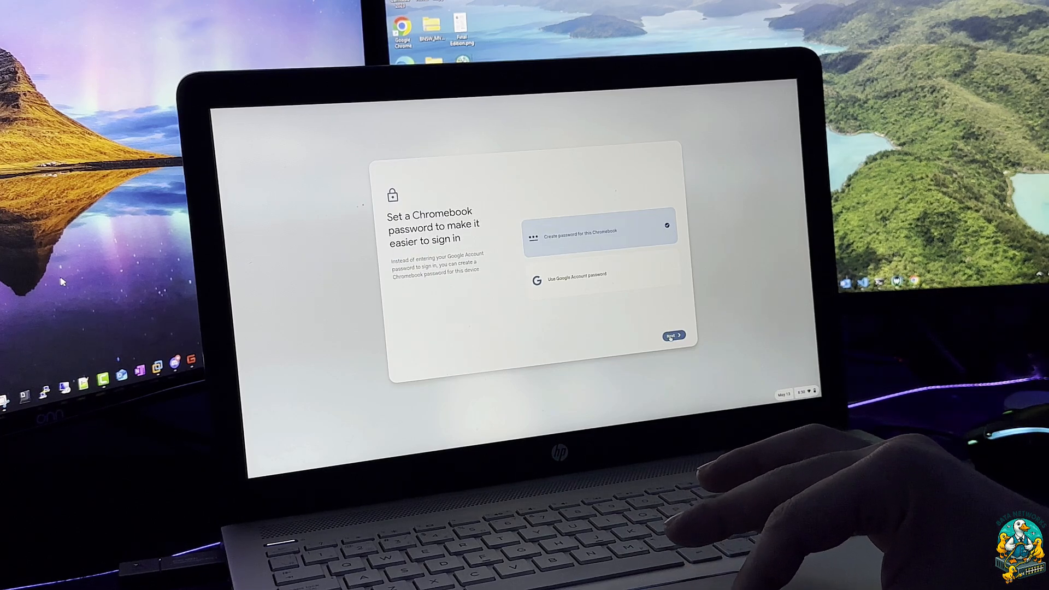
Step: Create and confirm a password for this Chromebook
{"action": "left_click", "coordinate": [599, 232]}
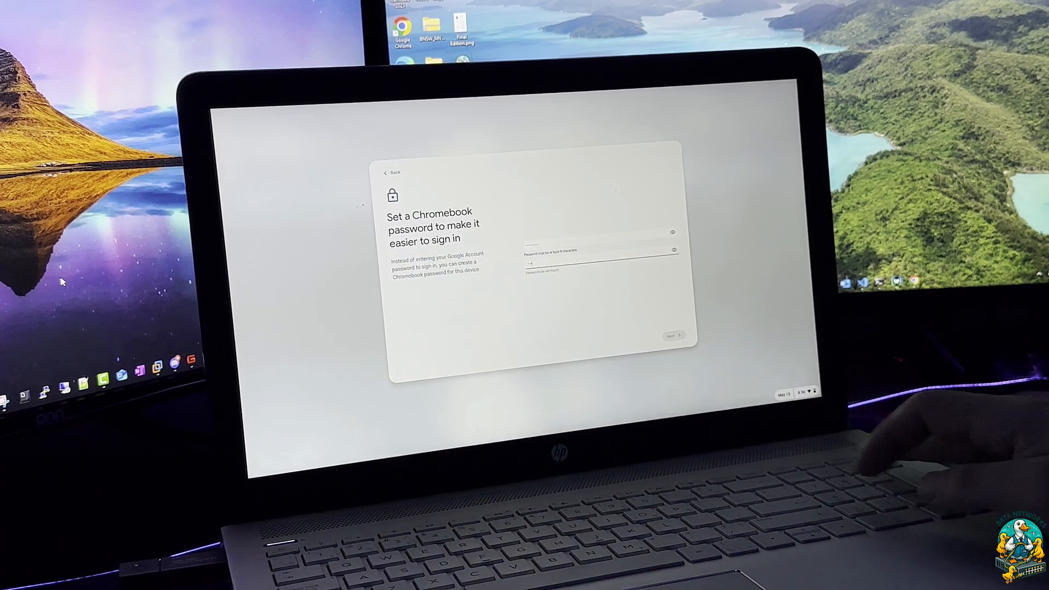
{"action": "type", "text": "password"}
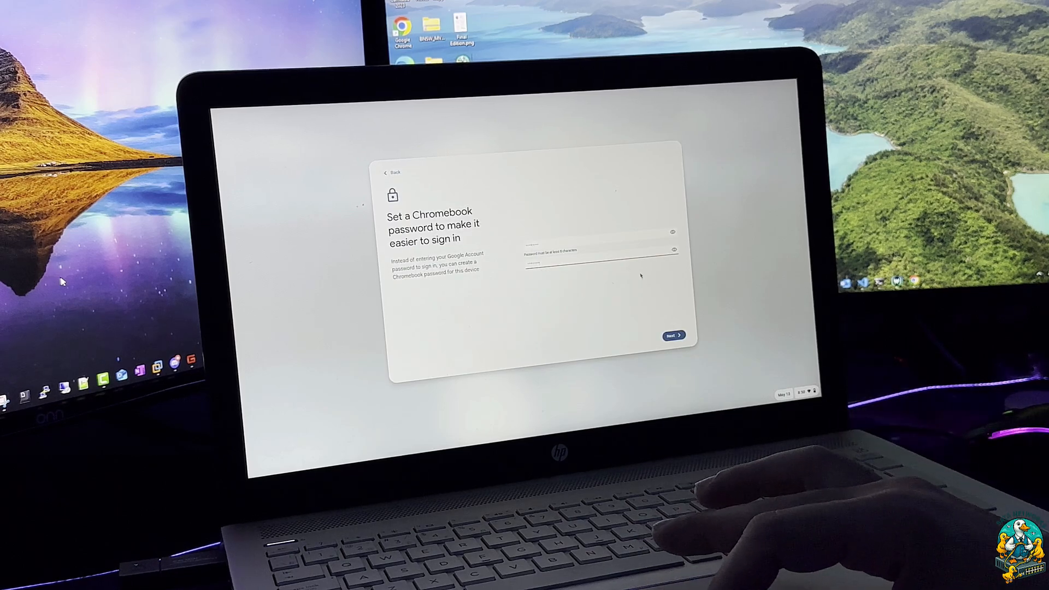
{"action": "left_click", "coordinate": [673, 335]}
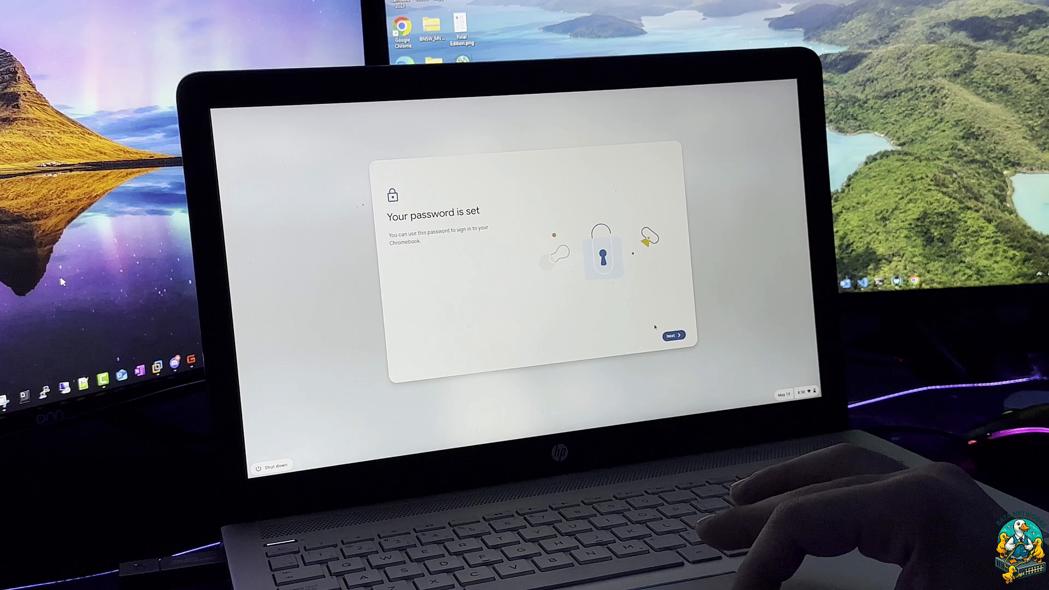
{"action": "left_click", "coordinate": [672, 335]}
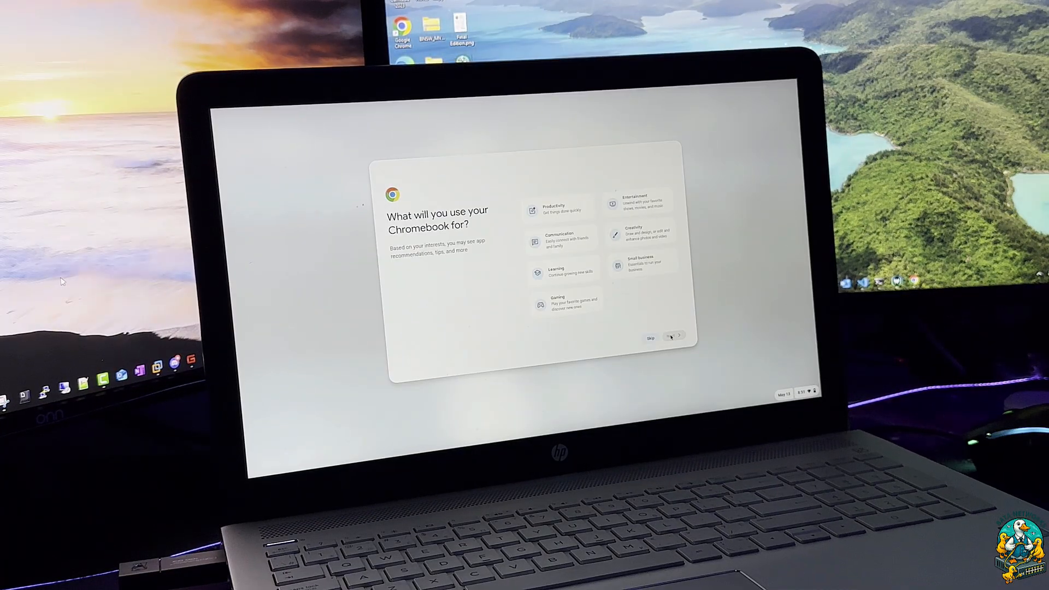
Step: Skip the usage interests screen and move past the Gemini introduction
{"action": "left_click", "coordinate": [560, 239]}
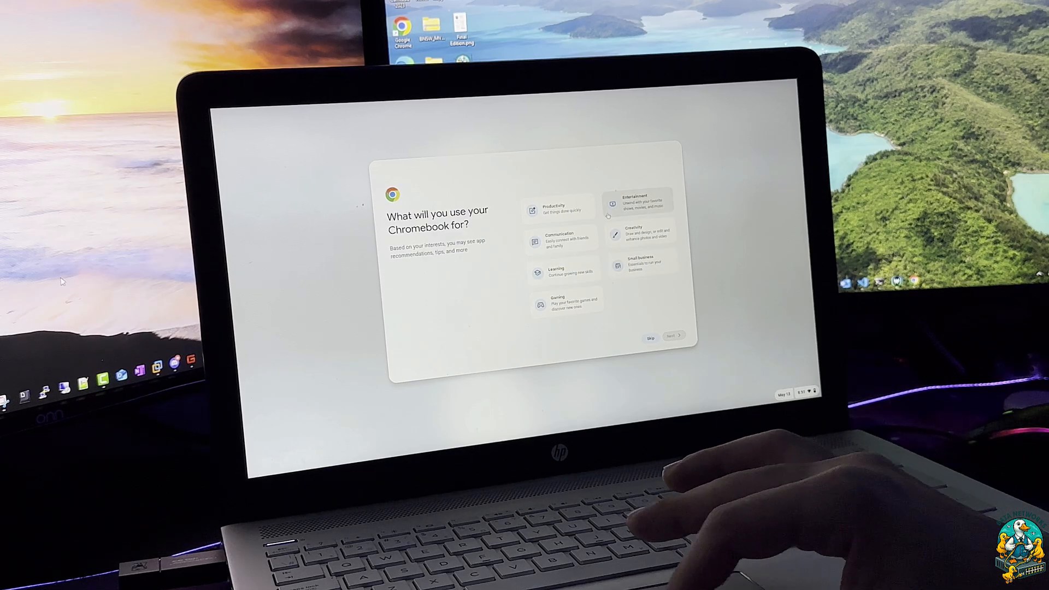
{"action": "left_click", "coordinate": [650, 337]}
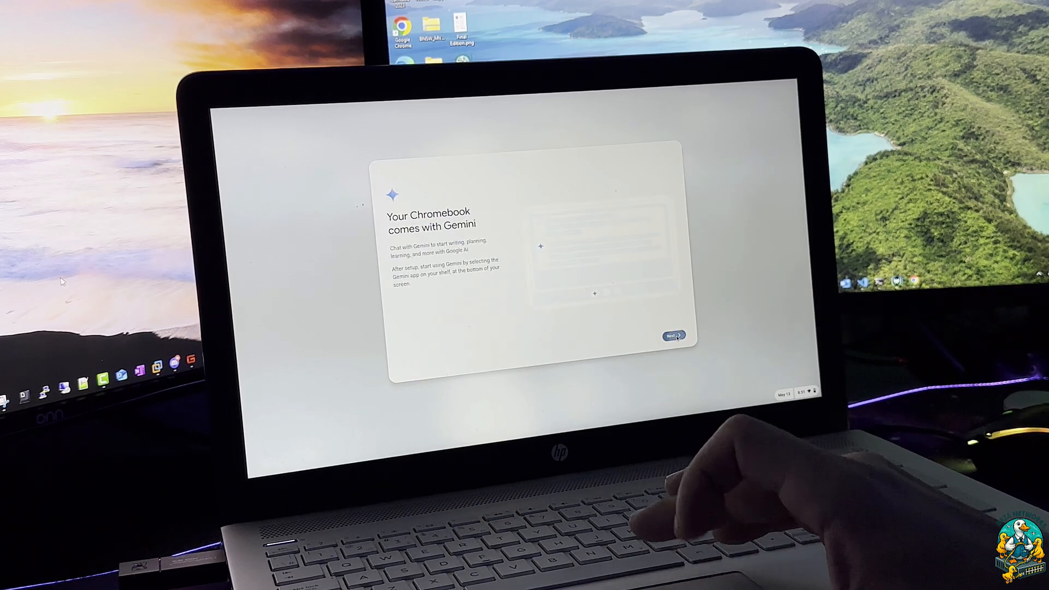
{"action": "left_click", "coordinate": [673, 334]}
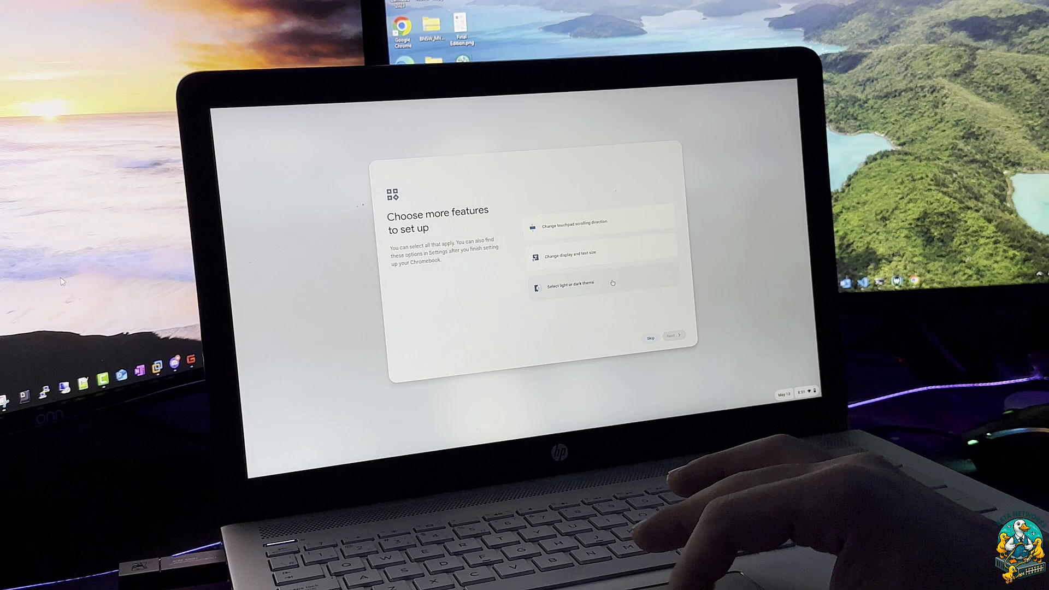
{"action": "mouse_move", "coordinate": [626, 305]}
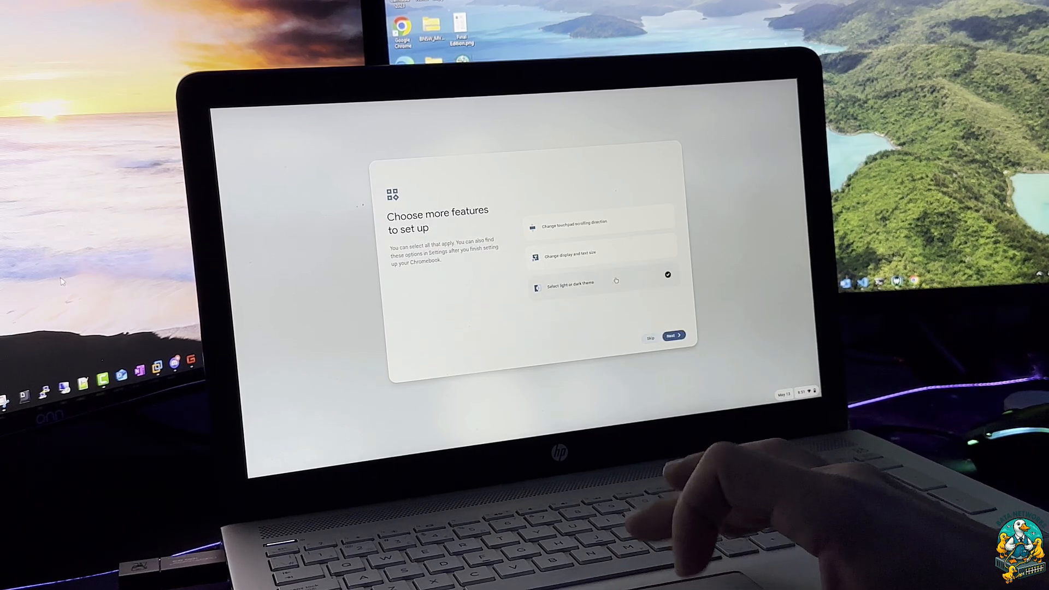
Step: Select the Dark theme and finish setup to reach the desktop
{"action": "left_click", "coordinate": [674, 334]}
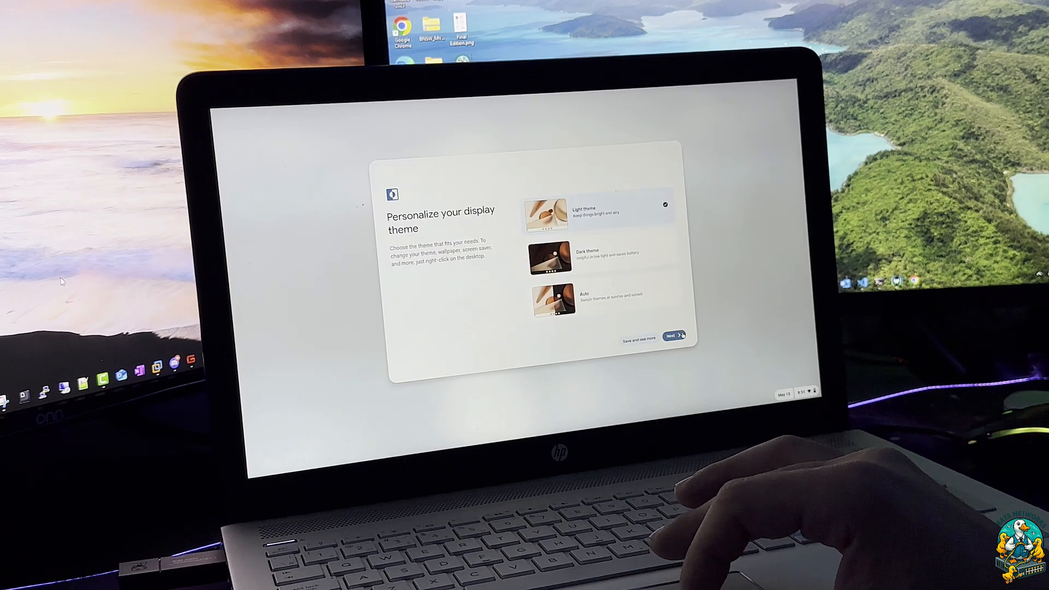
{"action": "left_click", "coordinate": [596, 258]}
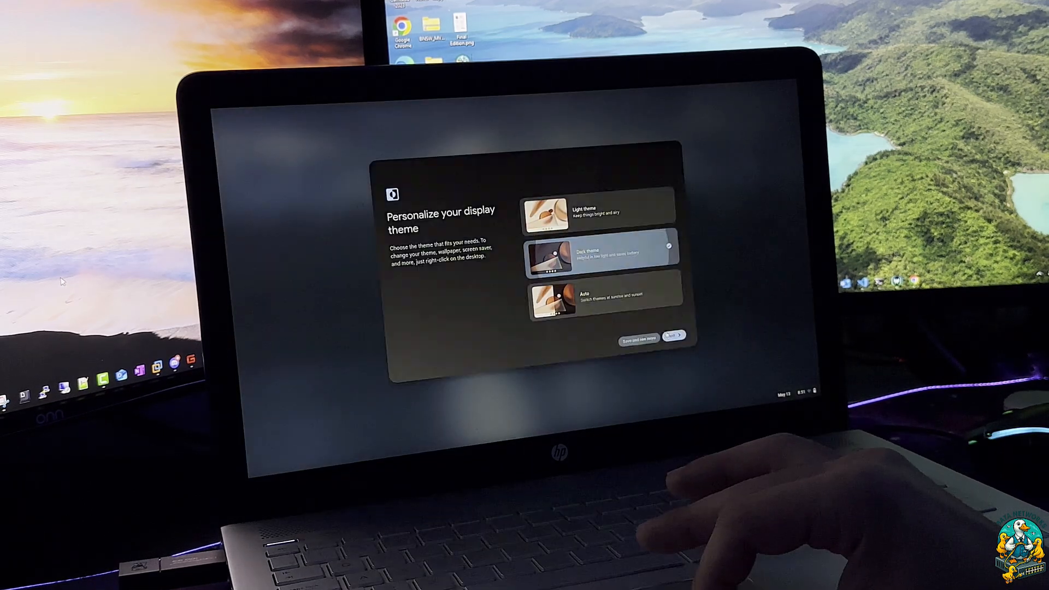
{"action": "left_click", "coordinate": [676, 334]}
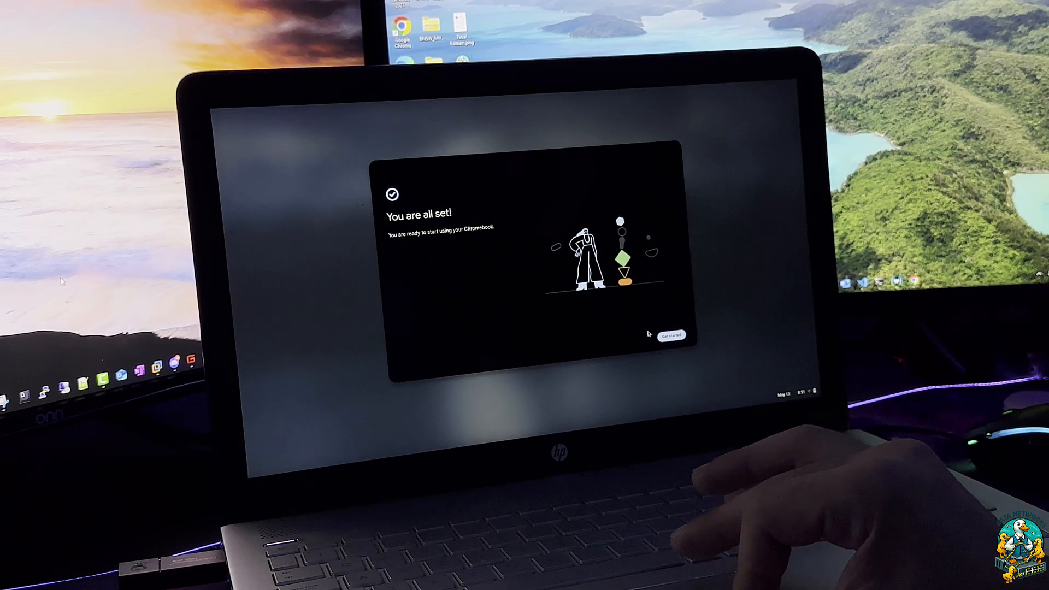
{"action": "left_click", "coordinate": [671, 334]}
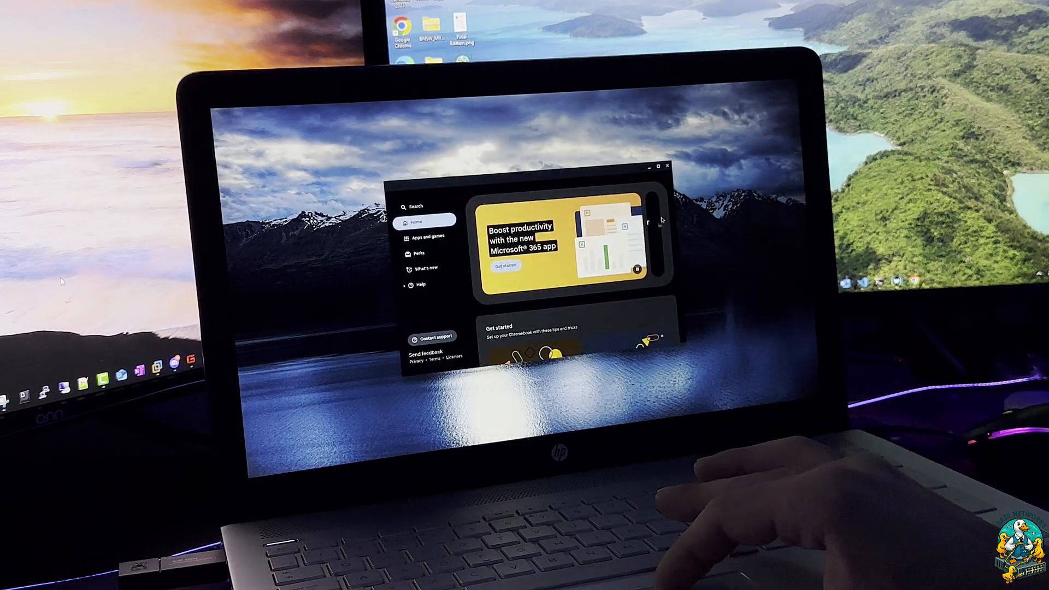